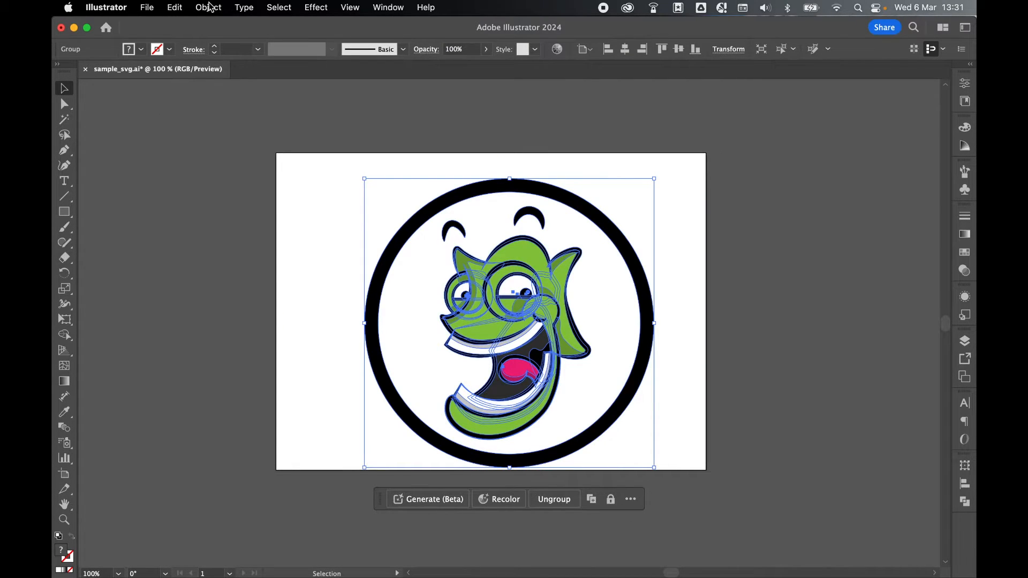
Fit the artboard to the selected chameleon logo via Object > Artboards, then deselect
{"action": "left_click", "coordinate": [207, 8]}
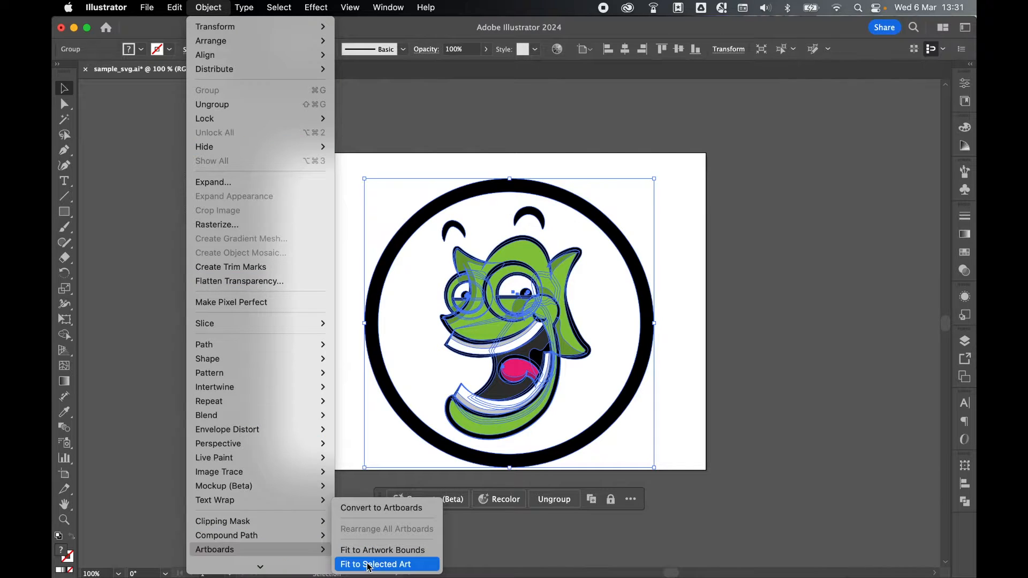
{"action": "left_click", "coordinate": [376, 565]}
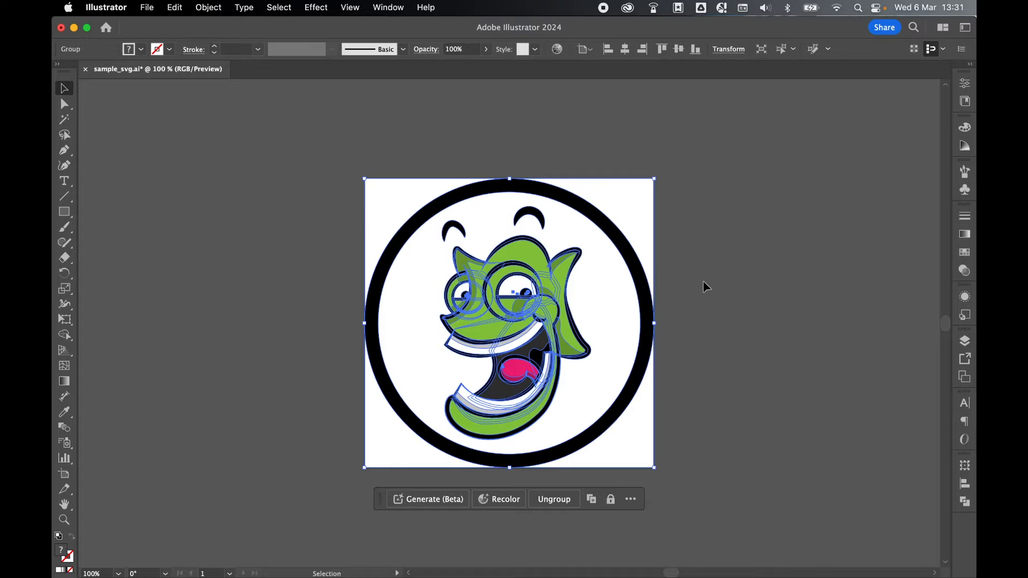
{"action": "left_click", "coordinate": [706, 287]}
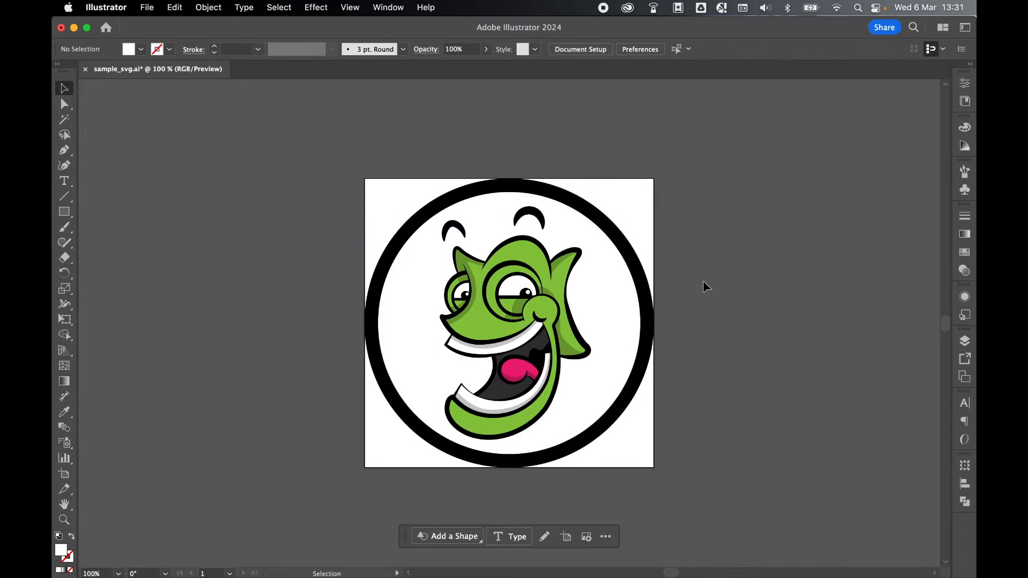
Save As the logo in the DWD Images folder with format SVG (svg)
{"action": "left_click", "coordinate": [146, 7]}
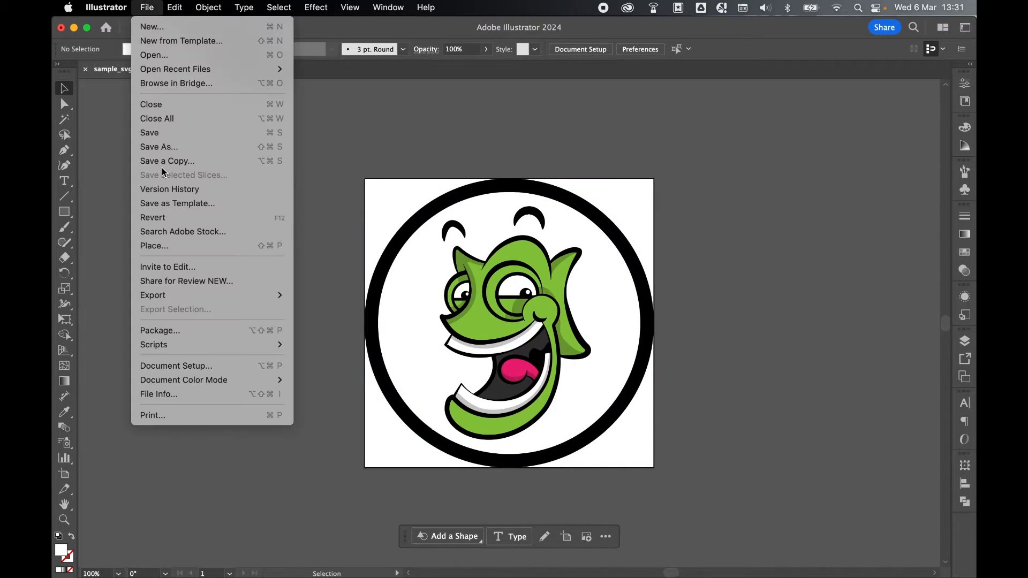
{"action": "left_click", "coordinate": [158, 147]}
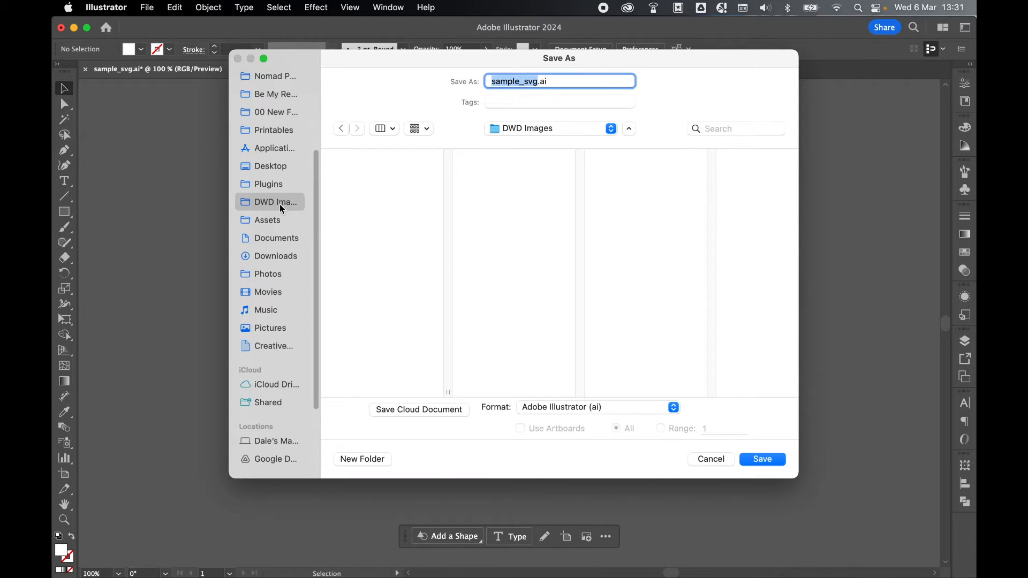
{"action": "left_click", "coordinate": [596, 407]}
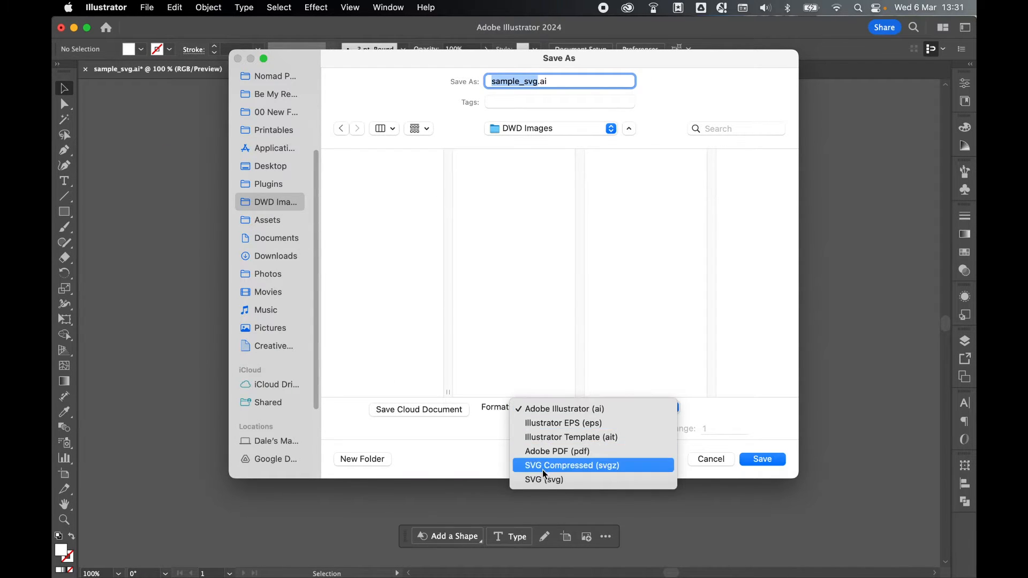
{"action": "left_click", "coordinate": [544, 480]}
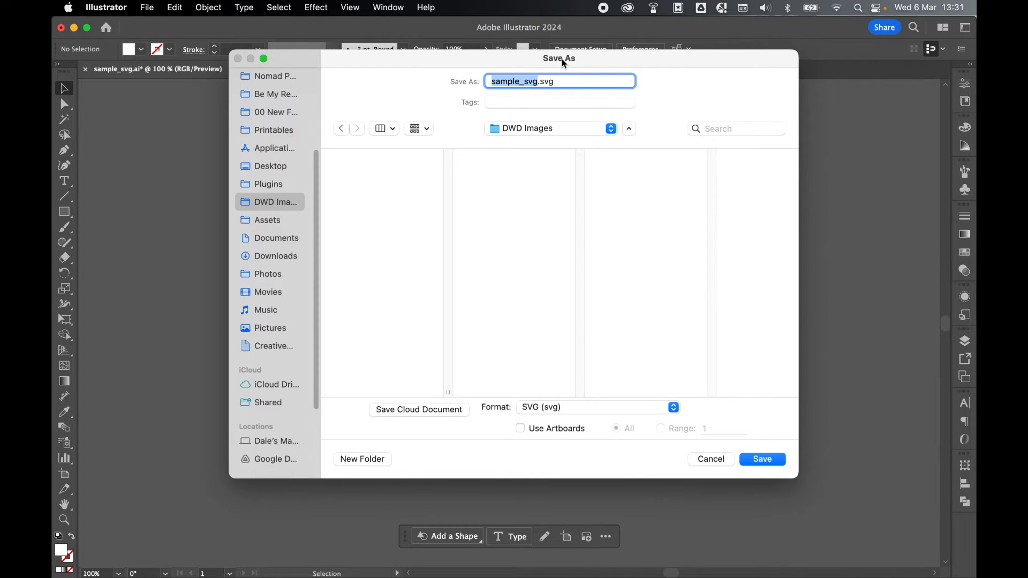
{"action": "left_click", "coordinate": [761, 460]}
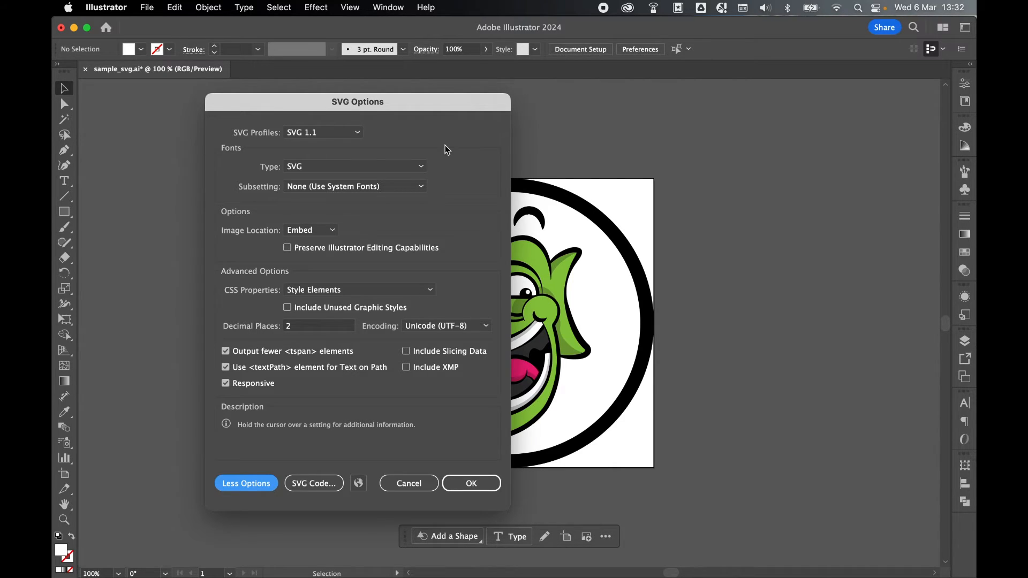
{"action": "mouse_move", "coordinate": [261, 394]}
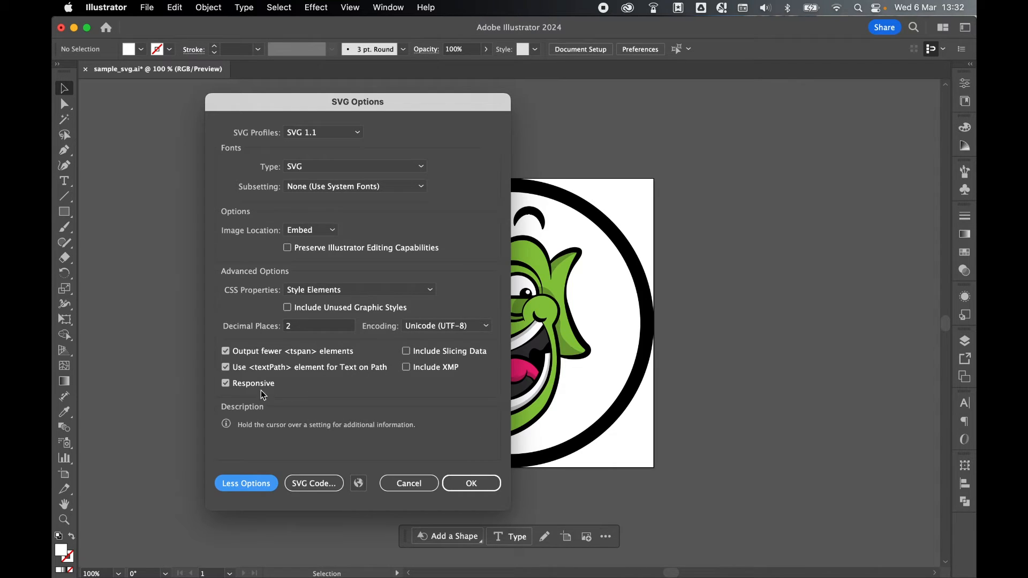
Uncheck Responsive in SVG Options and confirm, writing sample_svg.svg with fixed width and height
{"action": "left_click", "coordinate": [226, 383]}
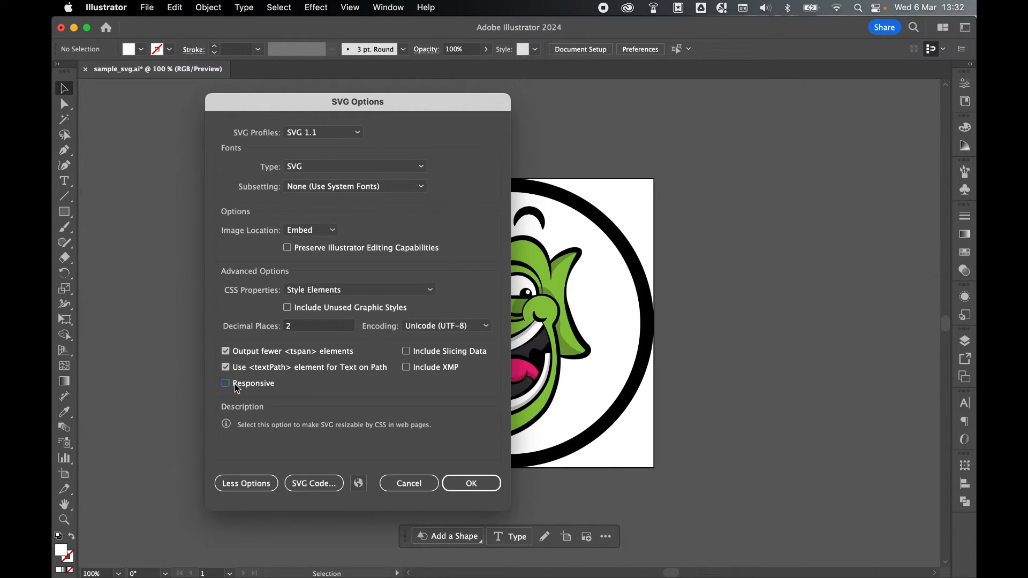
{"action": "mouse_move", "coordinate": [311, 390]}
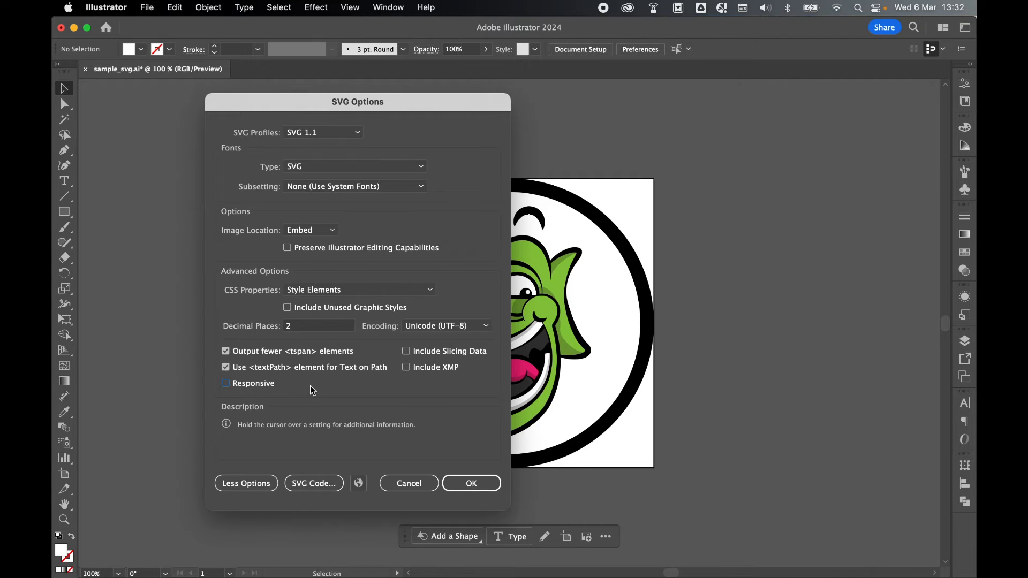
{"action": "mouse_move", "coordinate": [416, 405]}
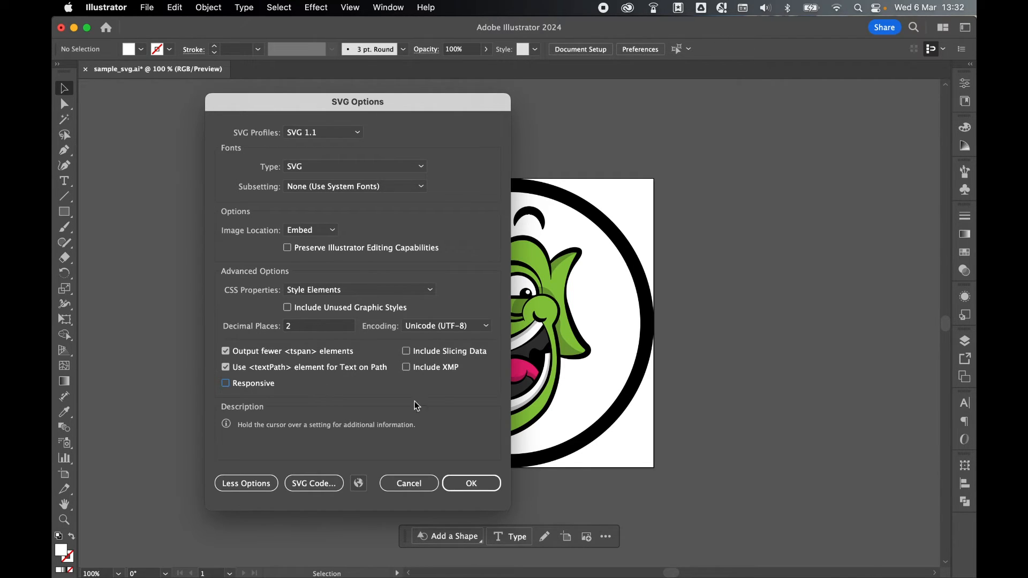
{"action": "left_click", "coordinate": [470, 483]}
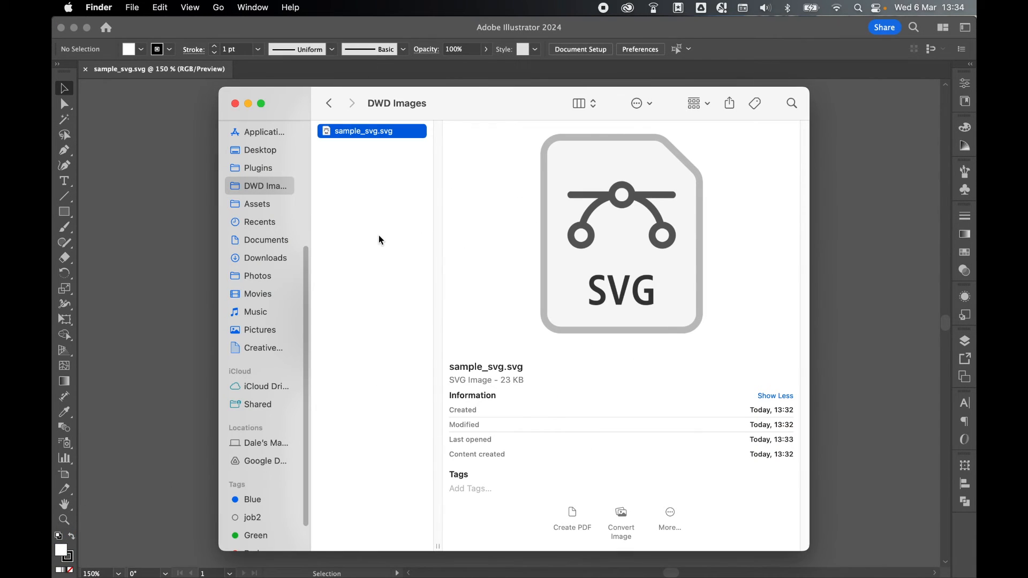
Open sample_svg.svg from Finder's context menu so it loads in Illustrator
{"action": "right_click", "coordinate": [364, 131]}
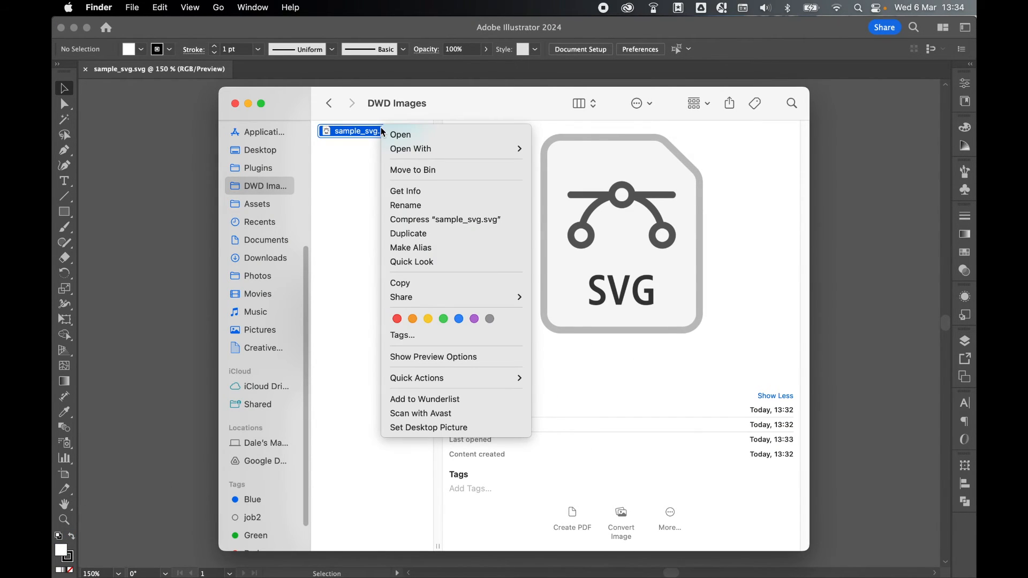
{"action": "left_click", "coordinate": [400, 135]}
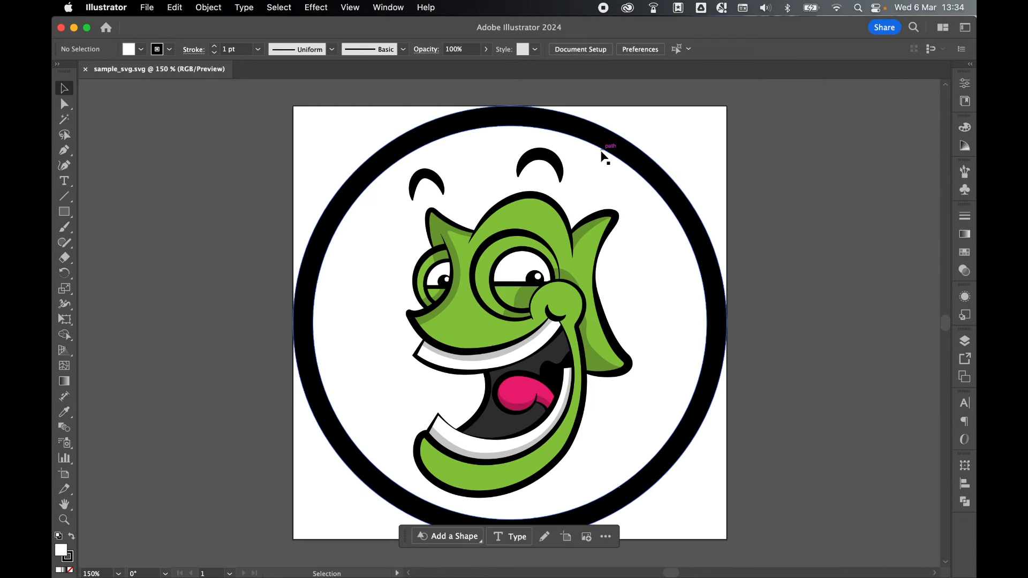